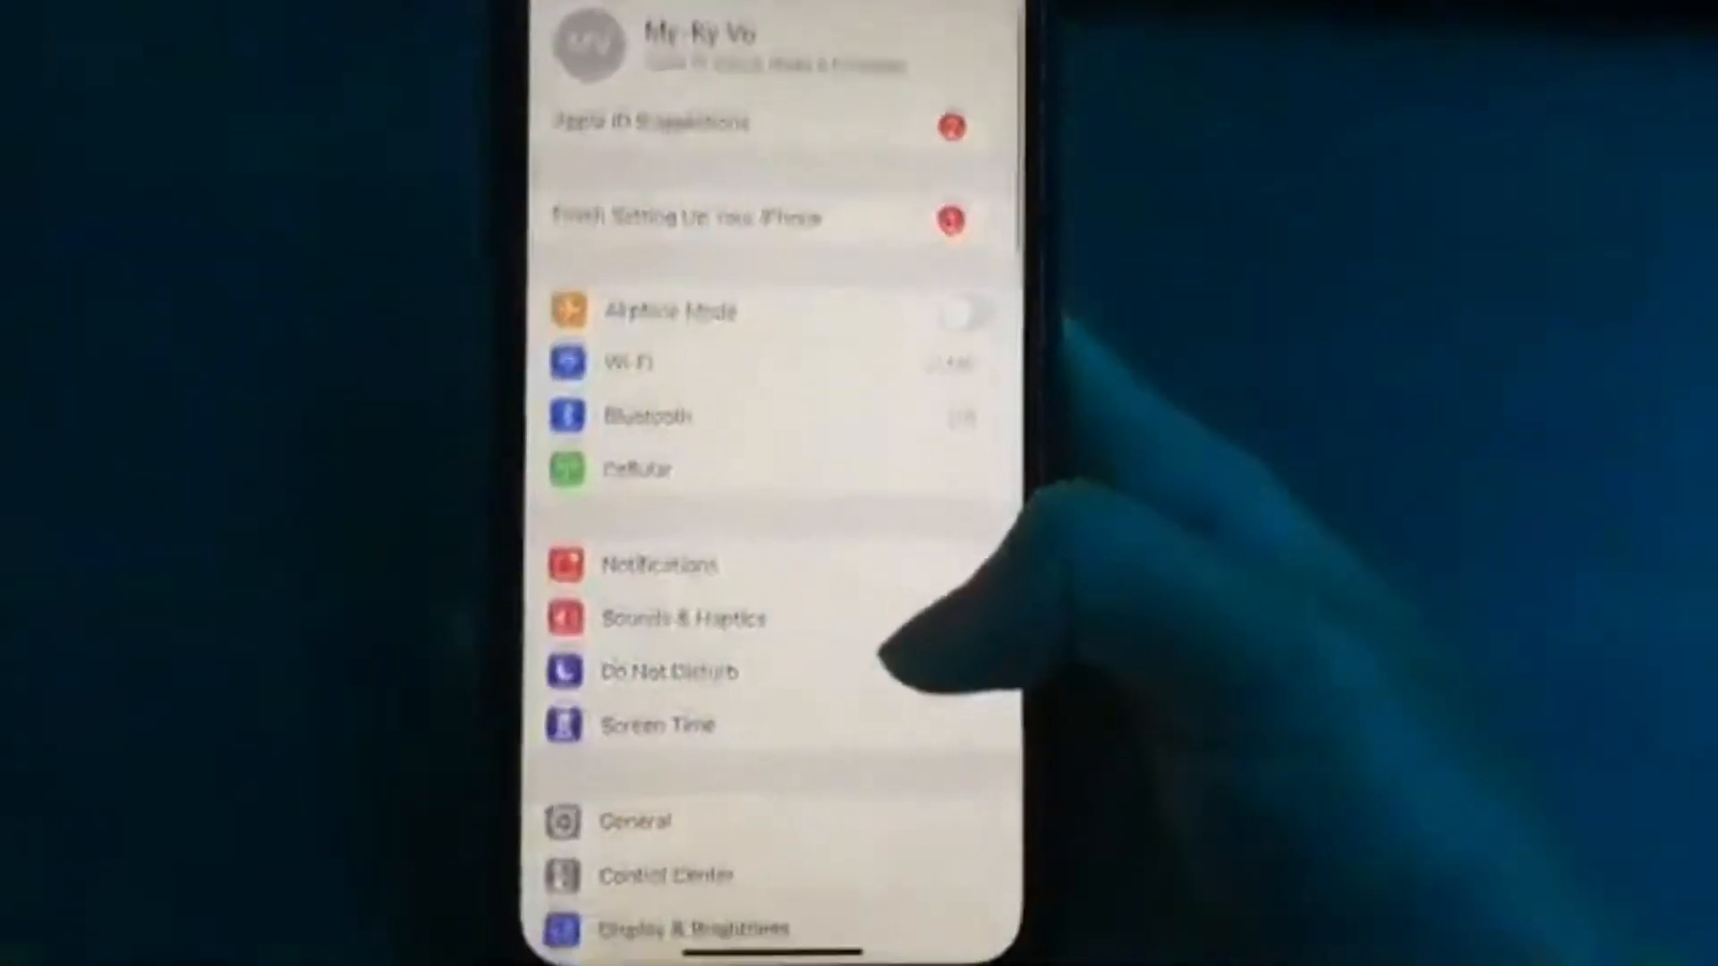
Reach the Control Center settings page listing Screen Recording among included controls
{"action": "scroll", "scroll_direction": "down", "scroll_amount": 3}
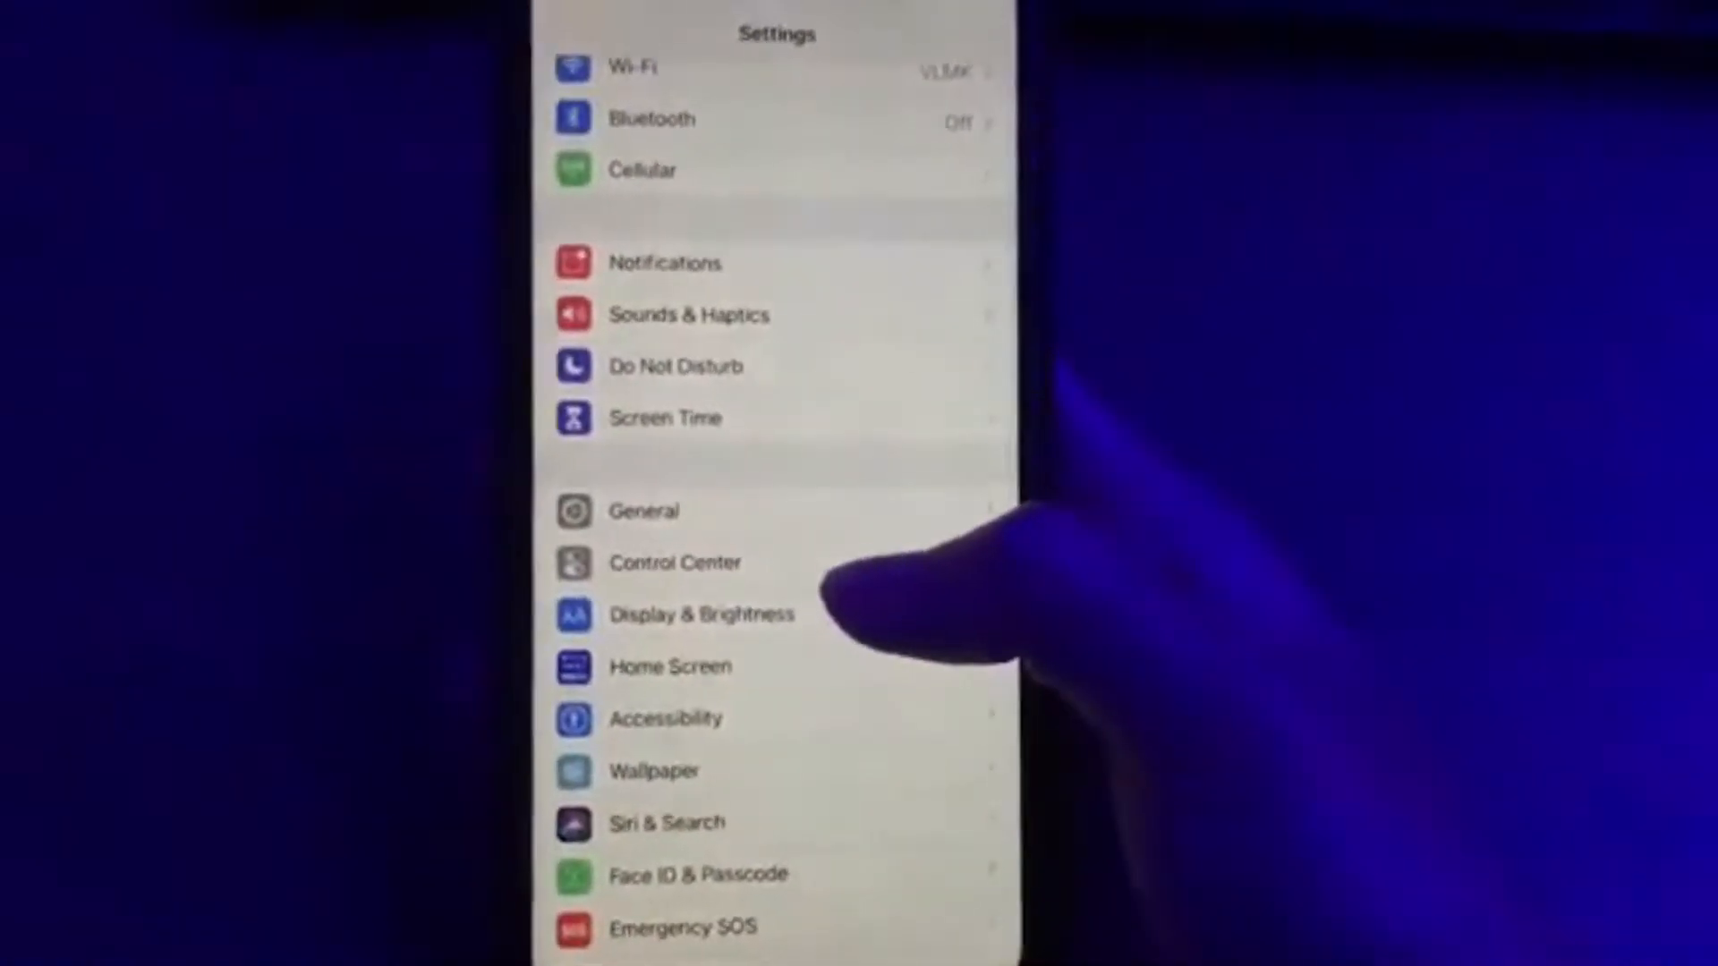
{"action": "left_click", "coordinate": [676, 562]}
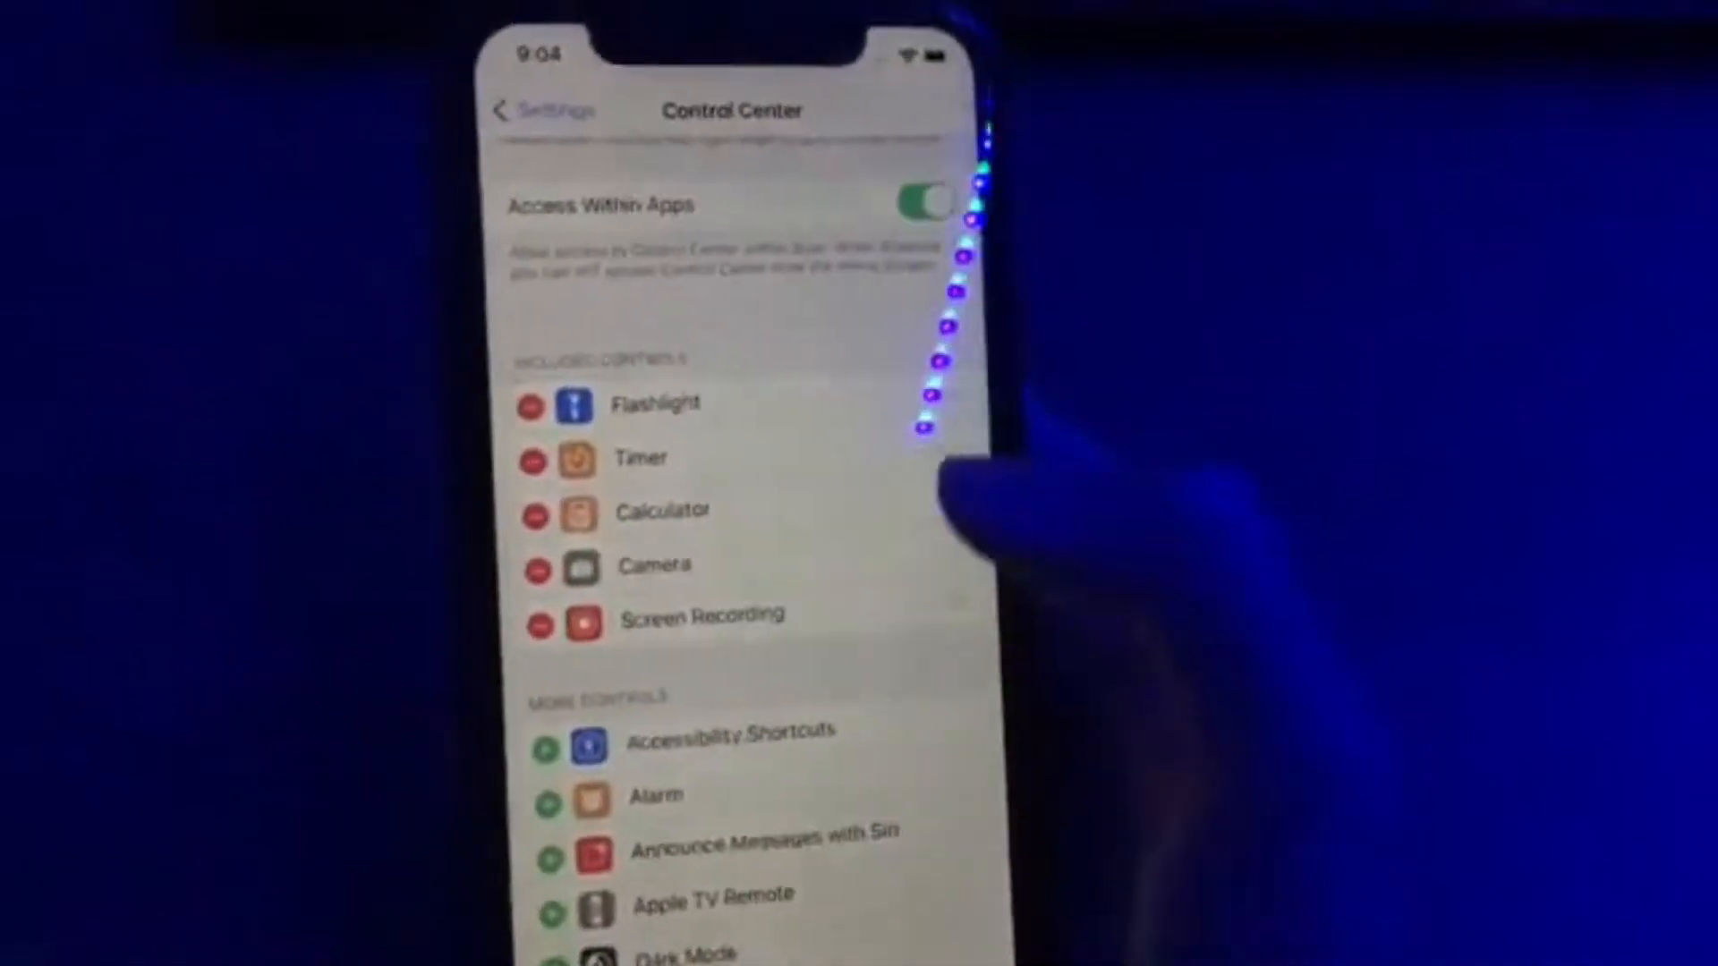
{"action": "scroll", "scroll_direction": "down", "scroll_amount": 3}
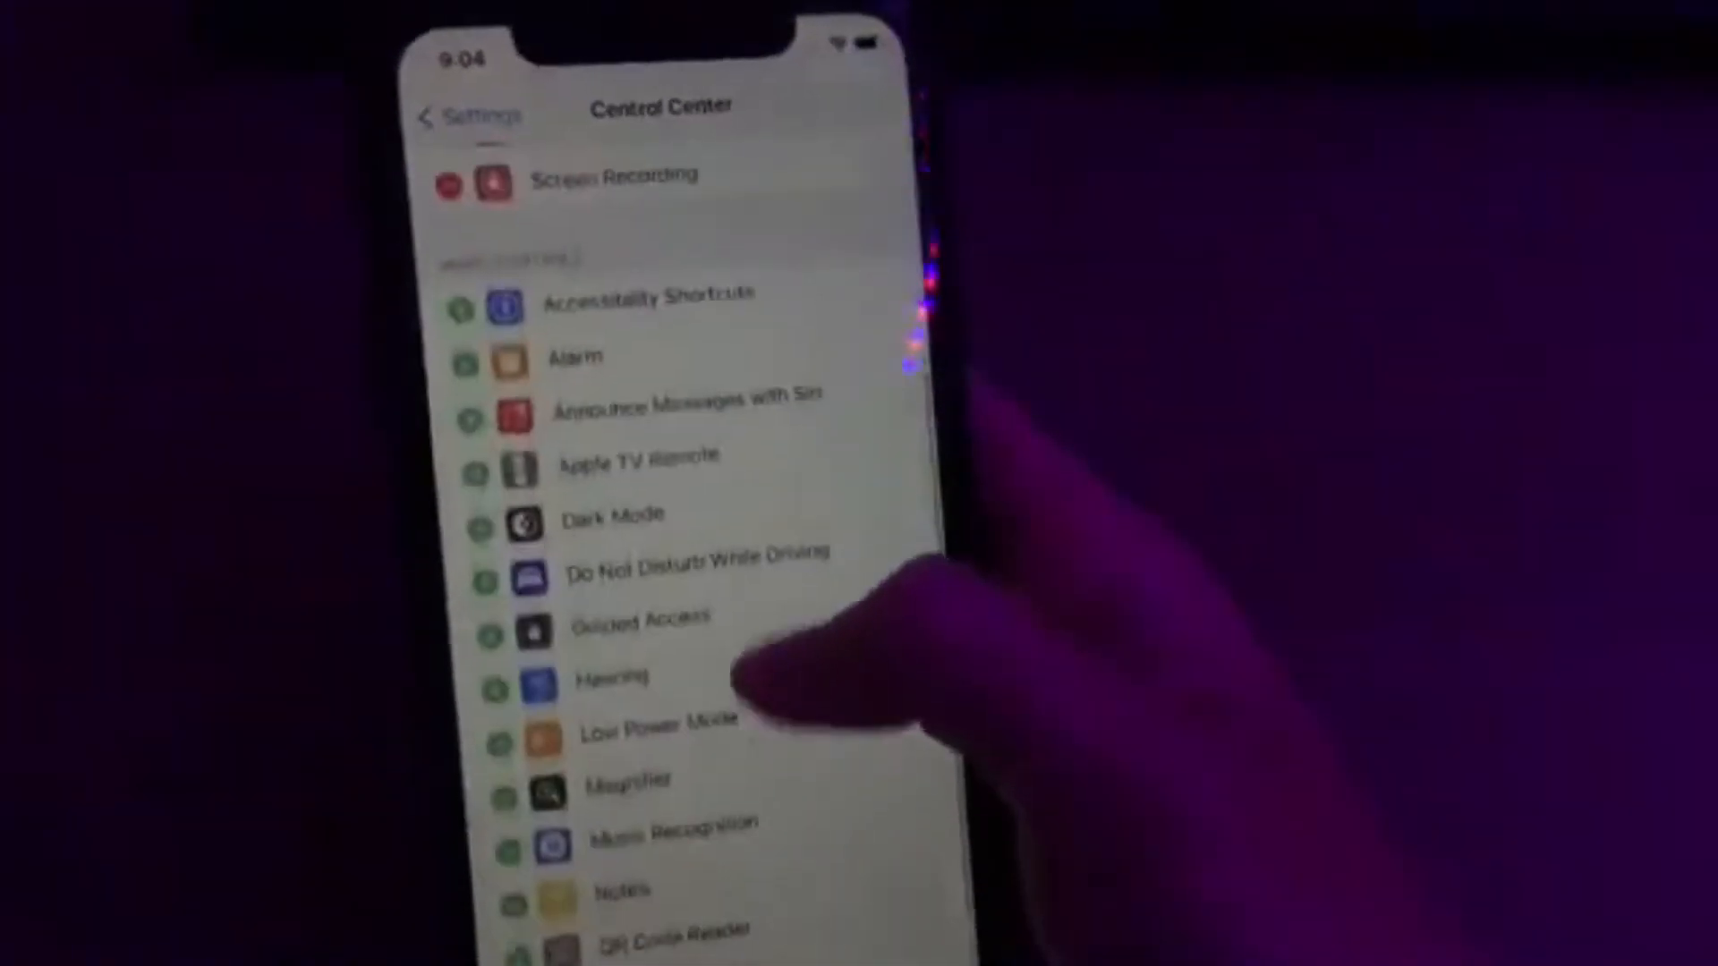
{"action": "scroll", "scroll_direction": "down", "scroll_amount": 3}
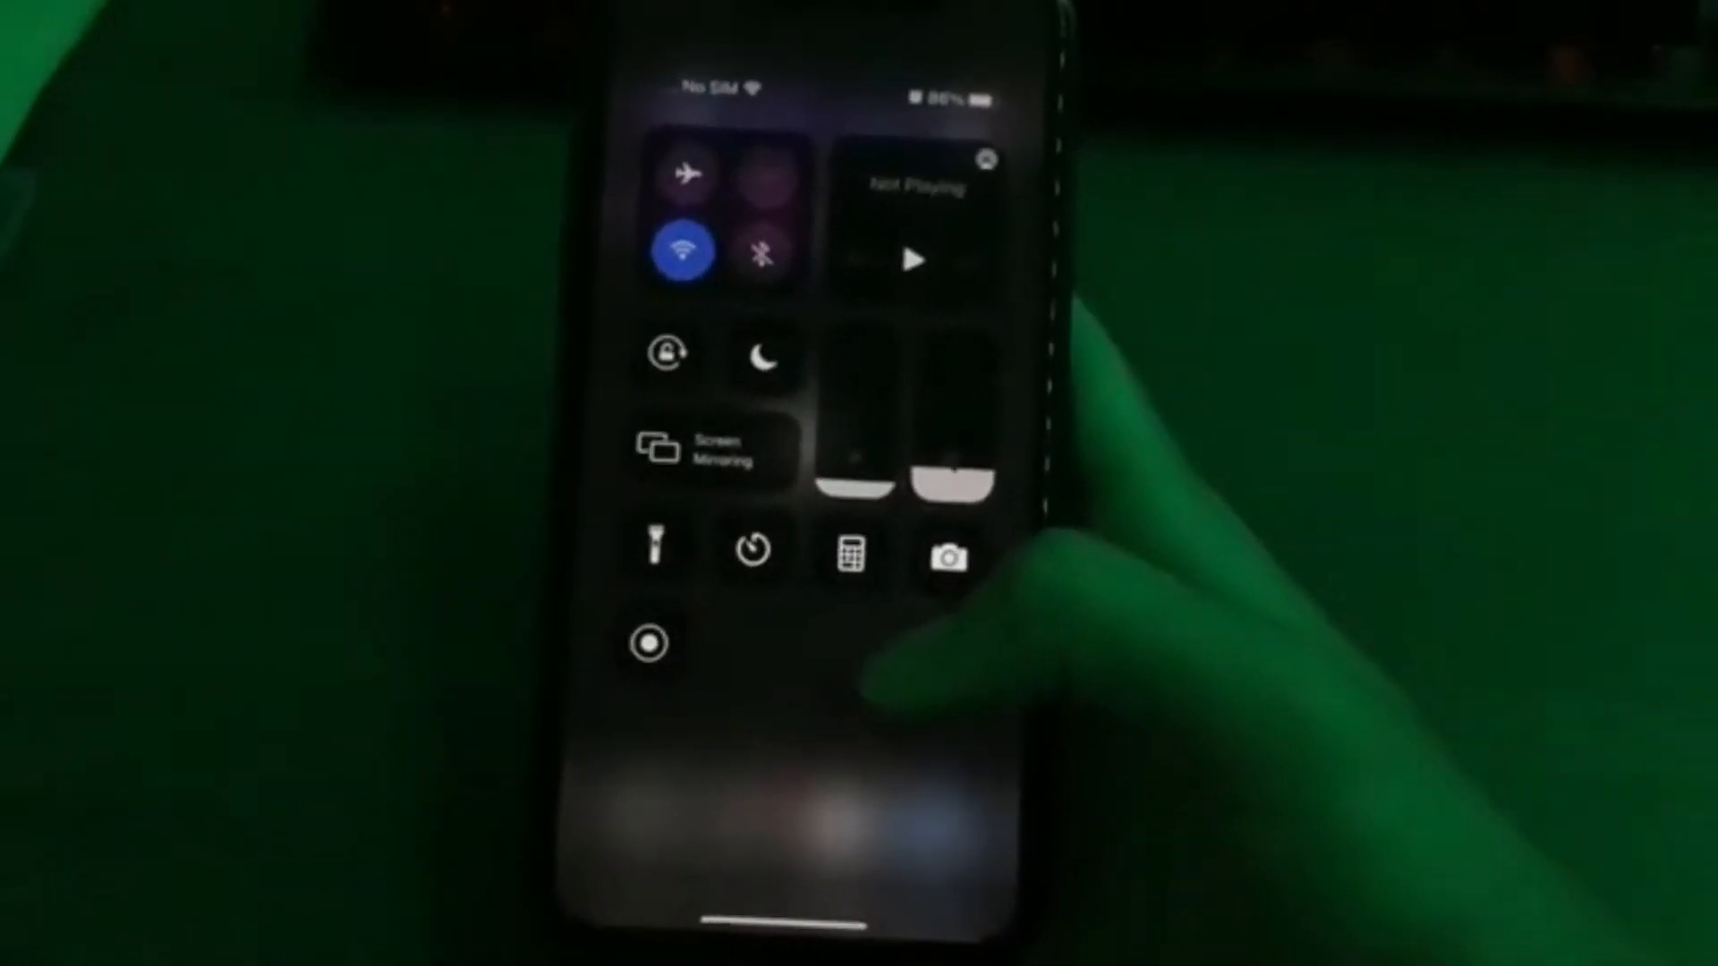
Long-press Screen Recording to show its destinations (Photos, Discord) and microphone option
{"action": "left_click", "coordinate": [647, 642]}
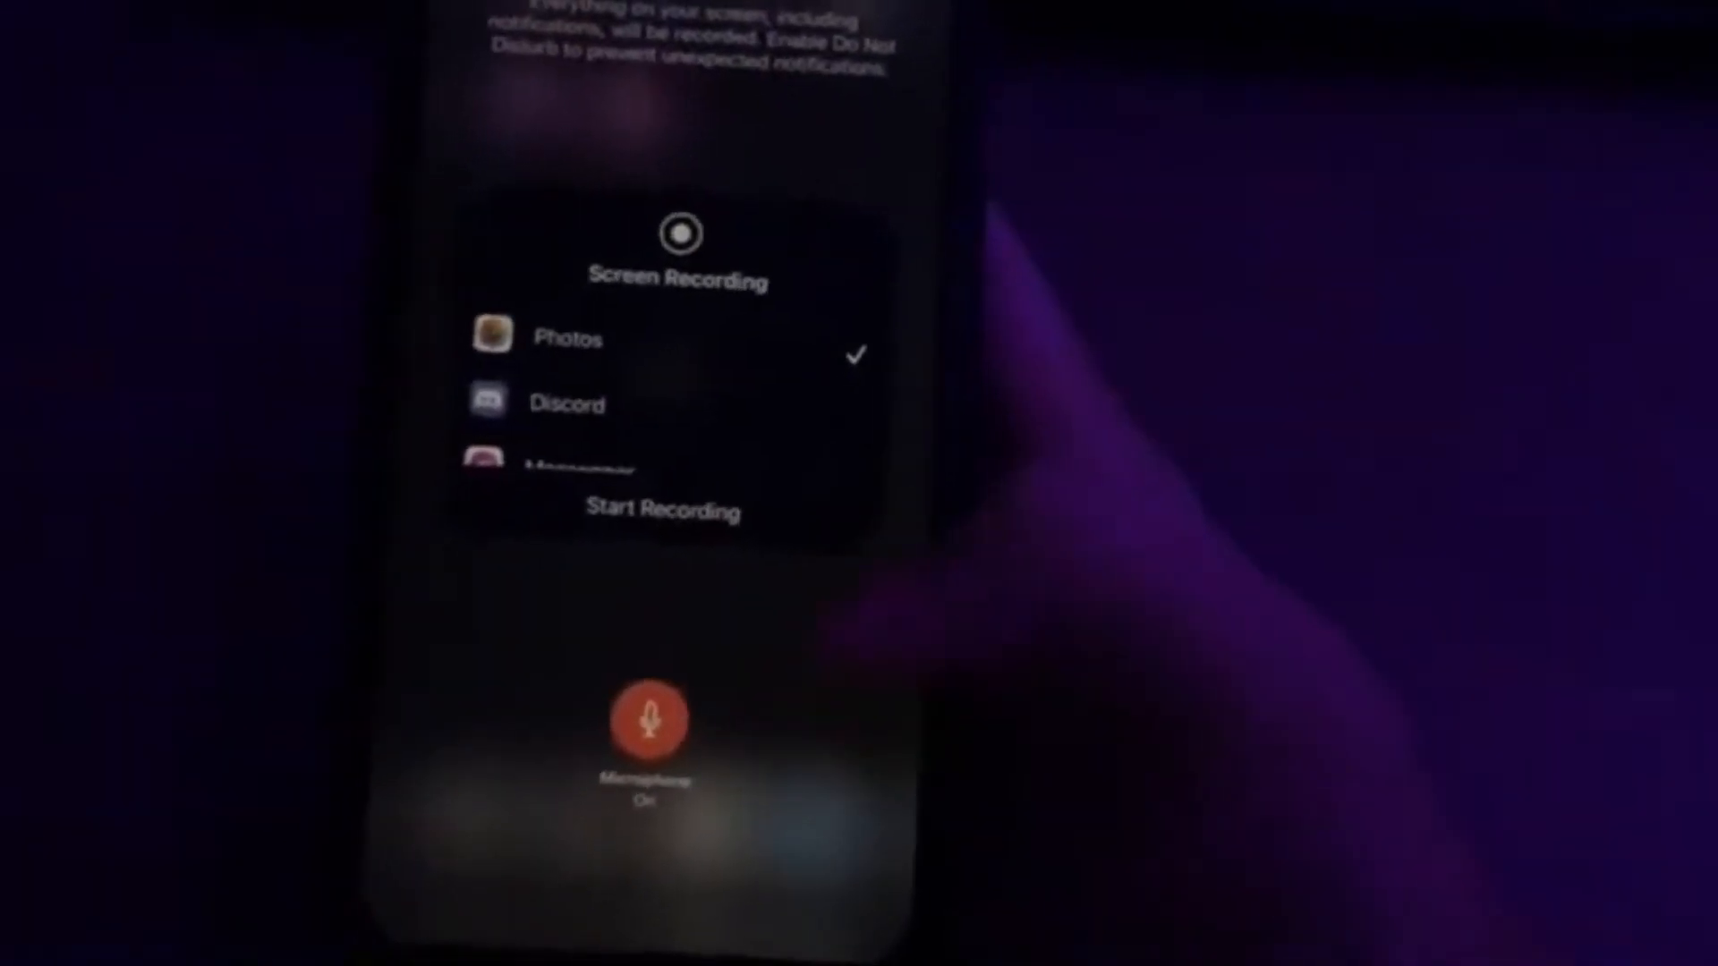
Switch the screen recording microphone to Off so recordings capture no audio
{"action": "left_click", "coordinate": [648, 722]}
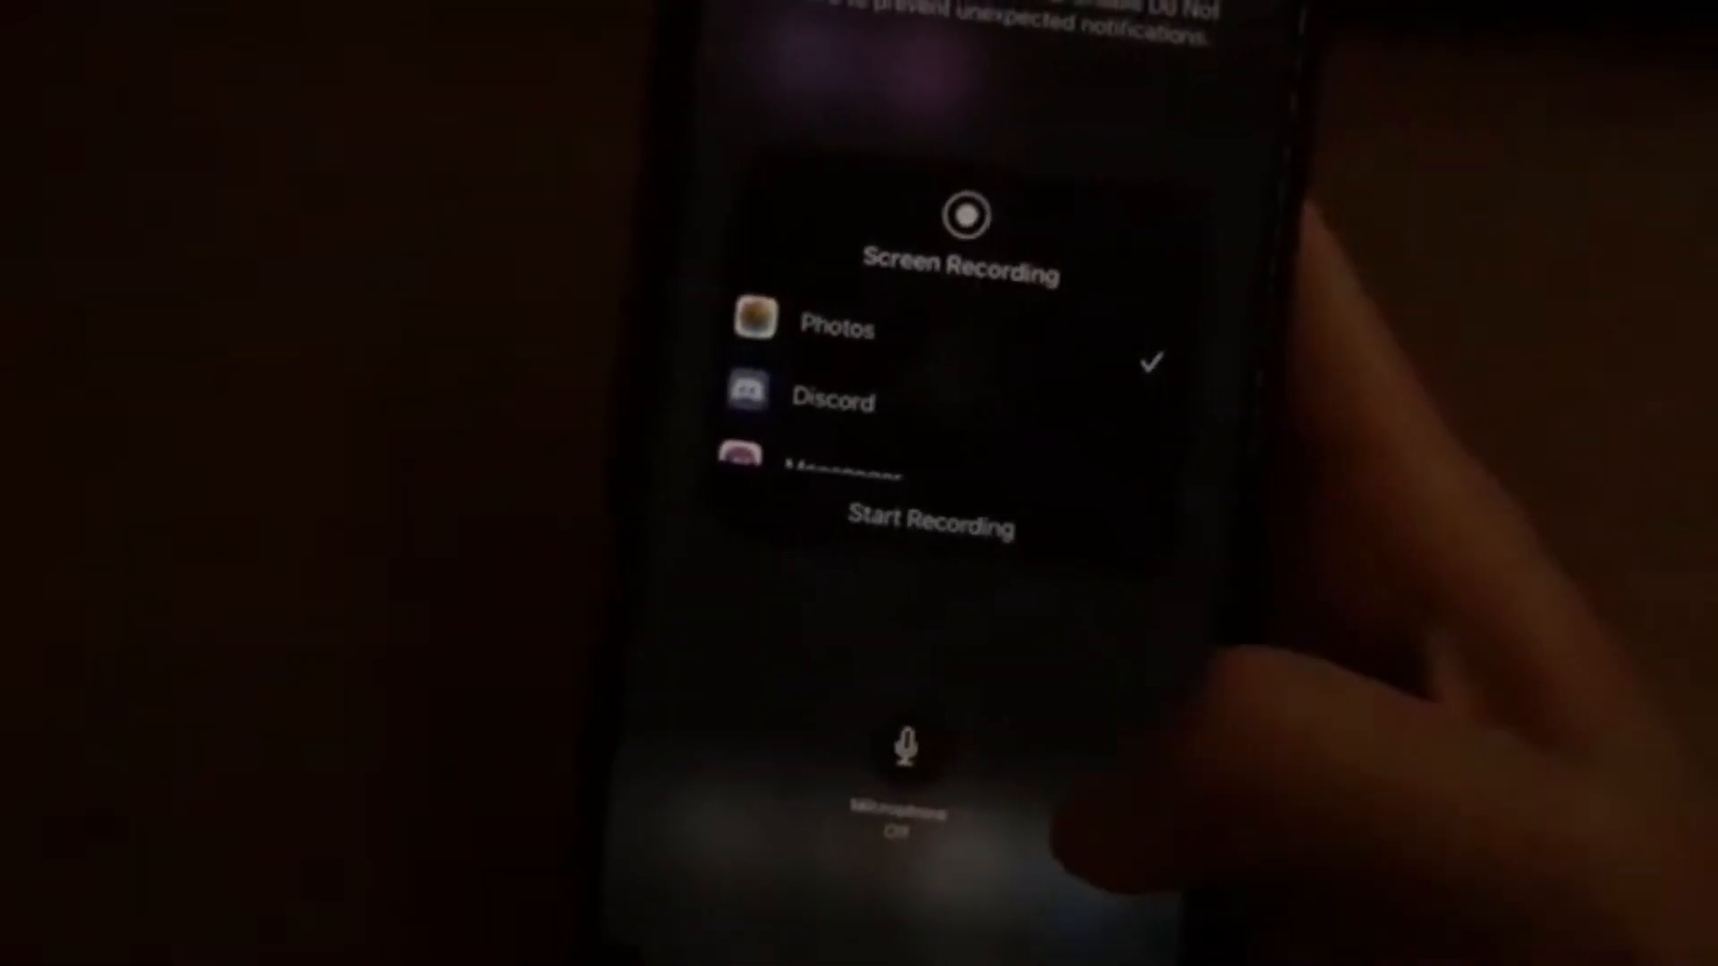